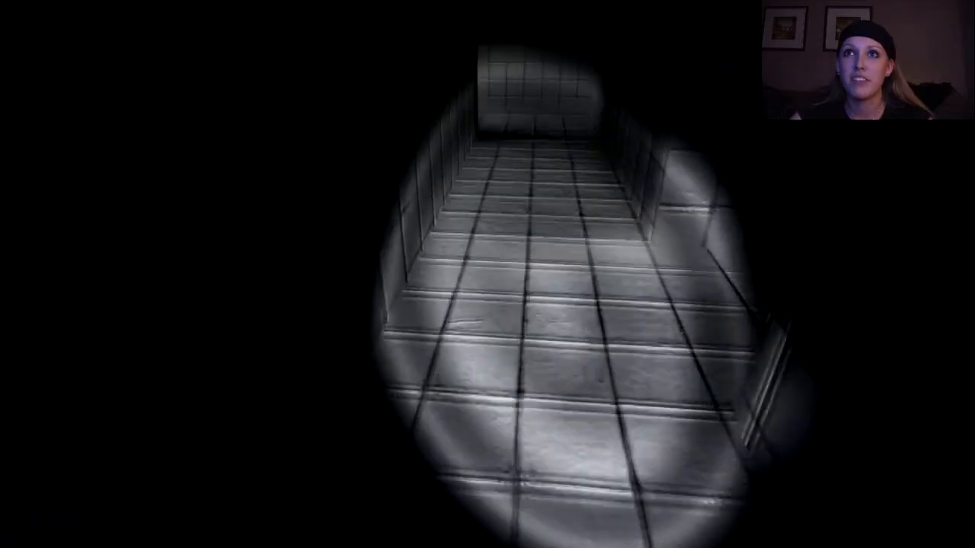
{"action": "mouse_move", "coordinate": [488, 274]}
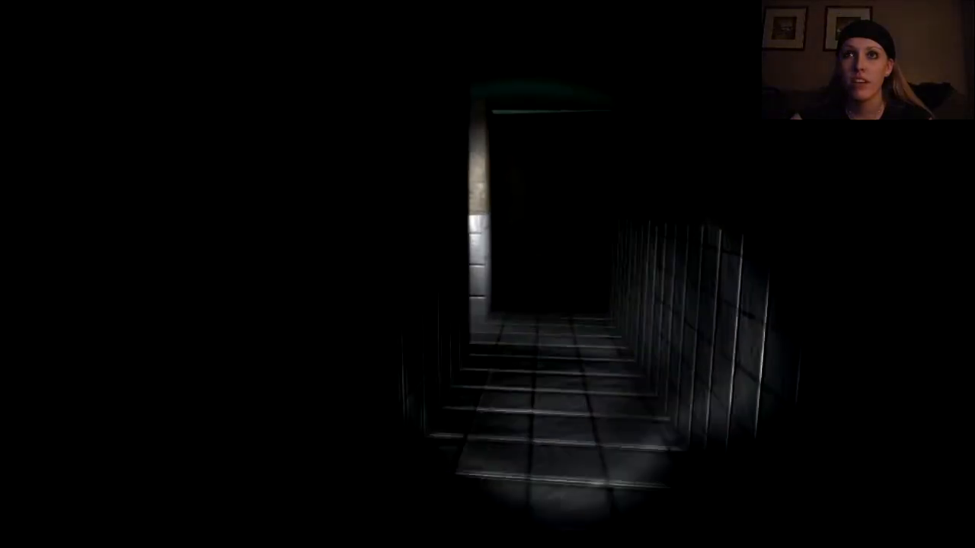
{"action": "mouse_move", "coordinate": [488, 275]}
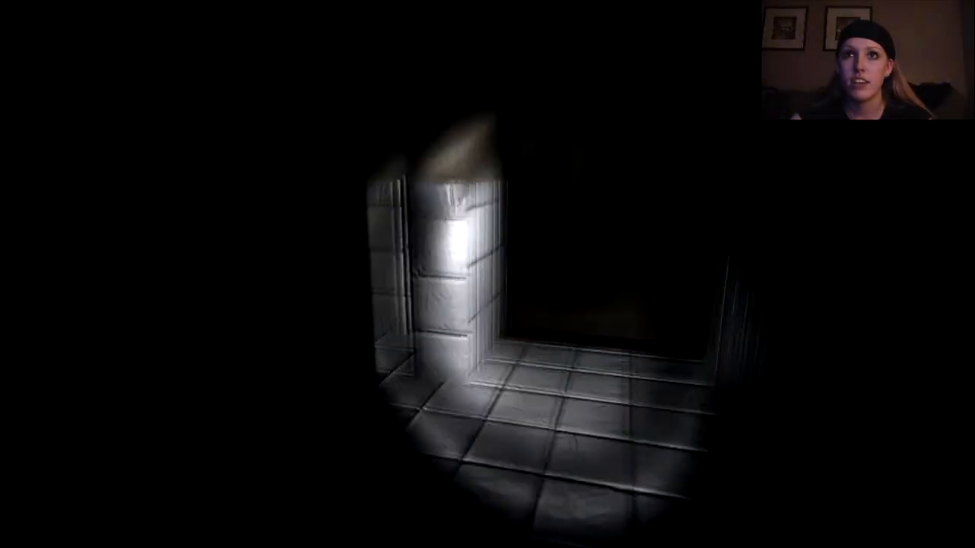
{"action": "mouse_move", "coordinate": [487, 274]}
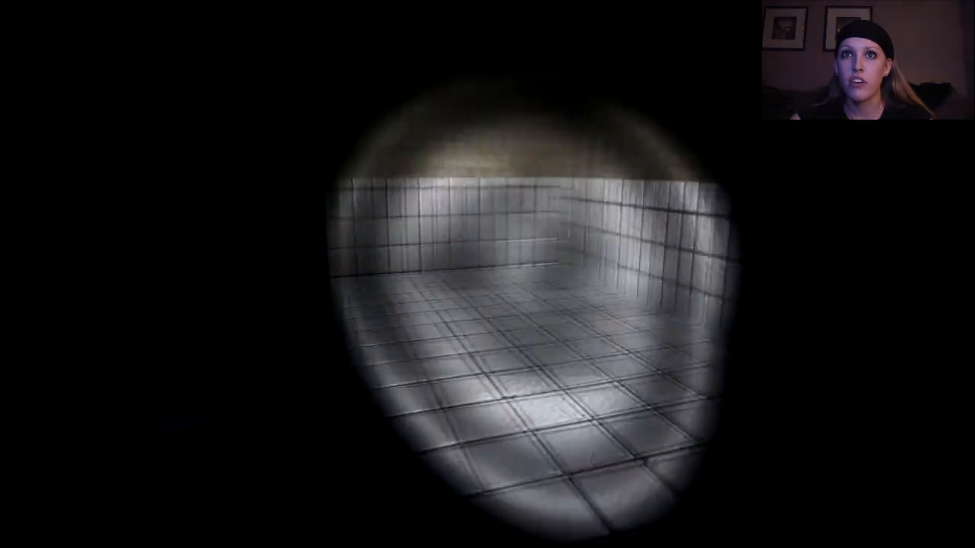